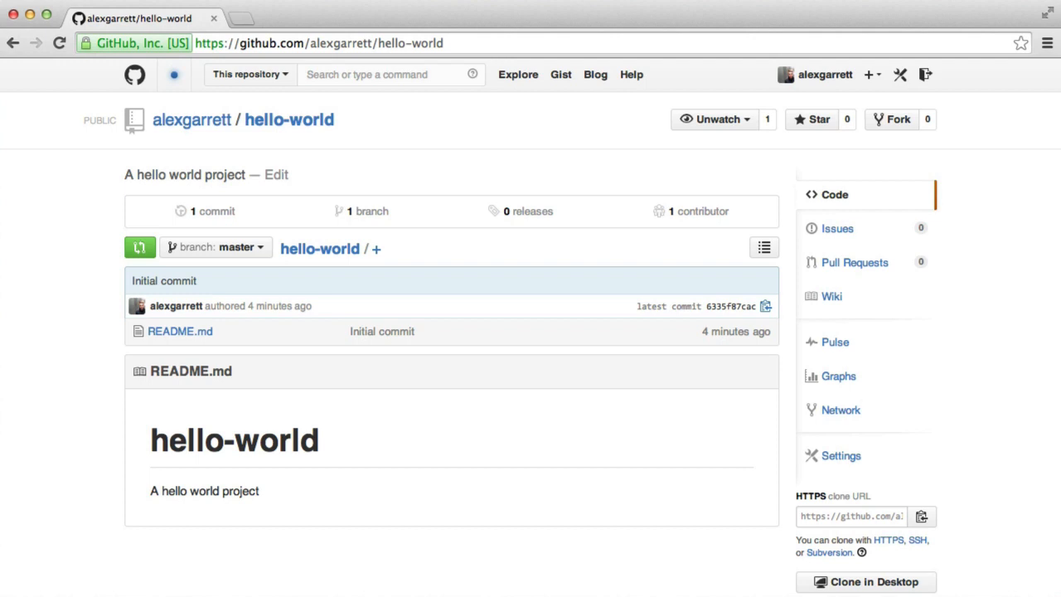
Step: Bring up a Terminal window in the git folder over the hello-world GitHub page
left_click(852, 517)
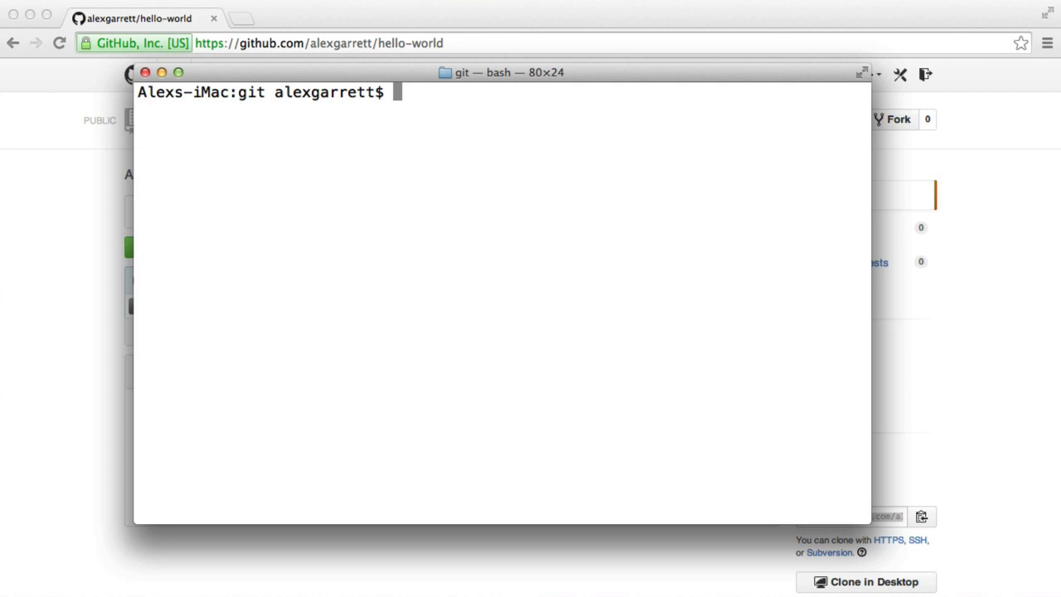
type("git c")
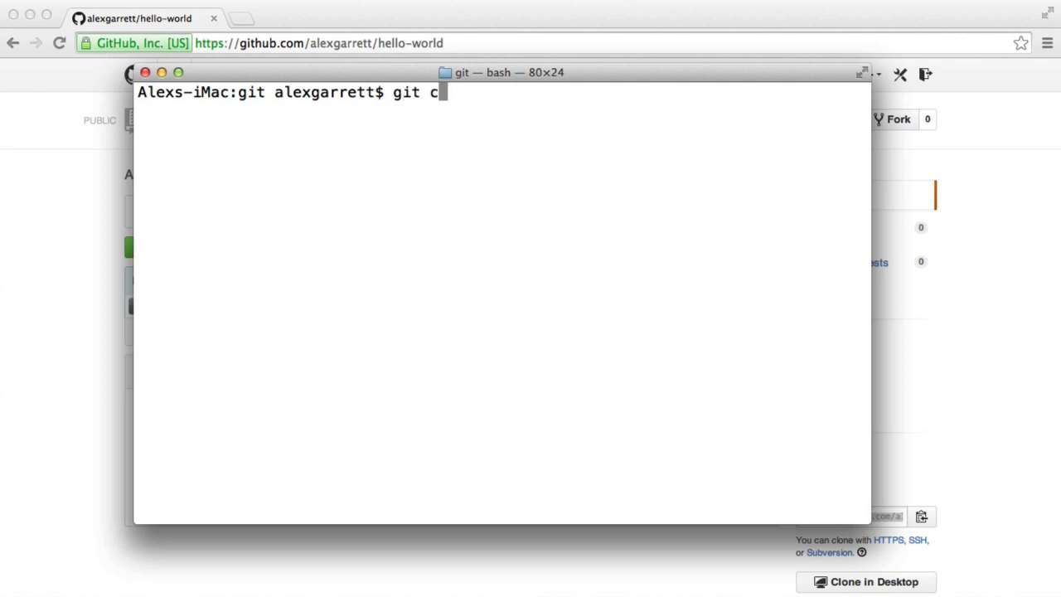
type("lone https://github.com/alexgarrett/hello-world.git")
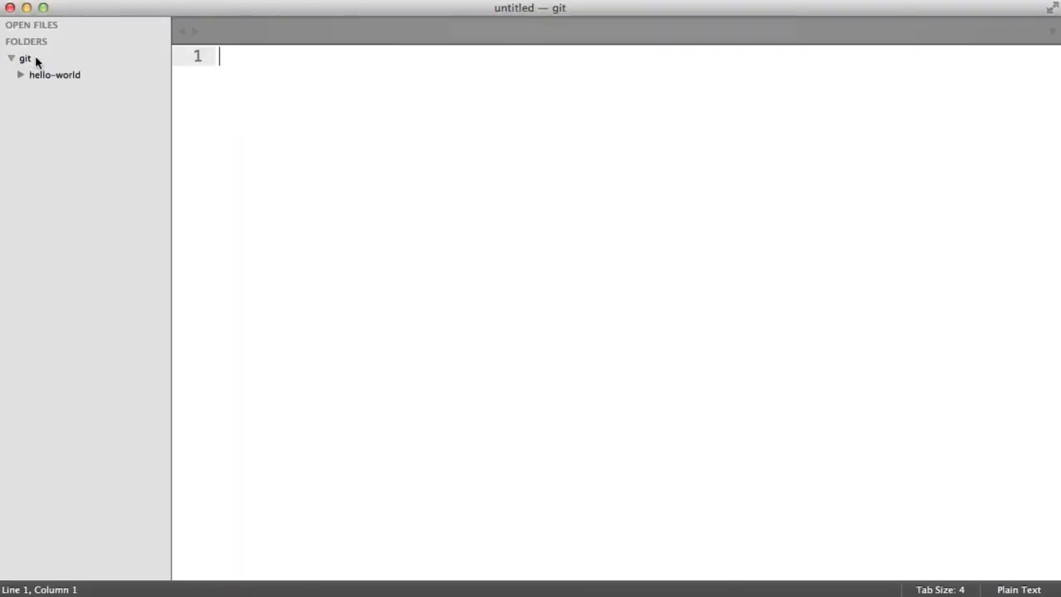
mouse_move(26, 76)
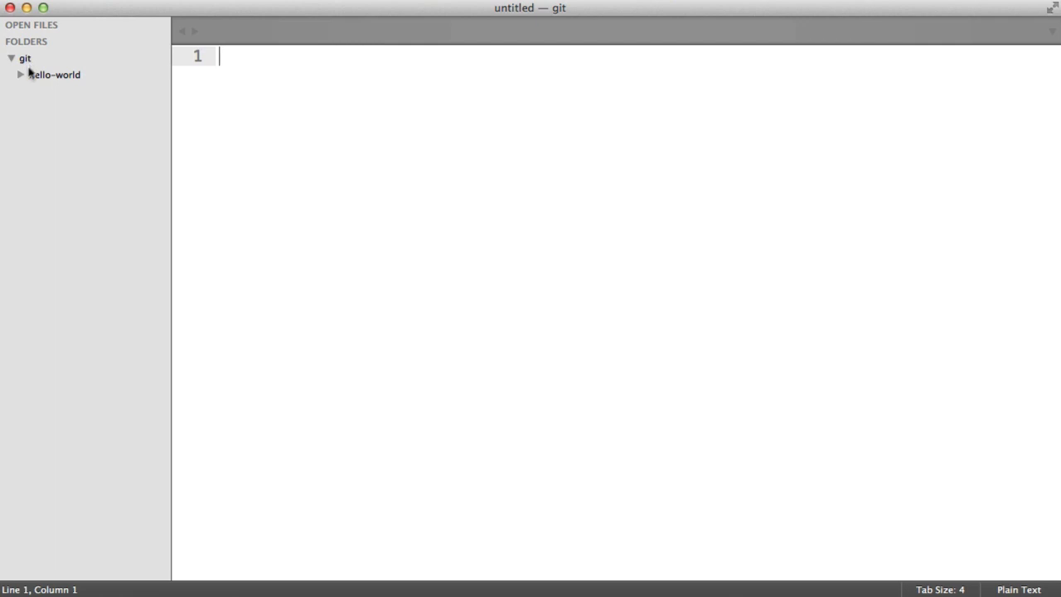
Step: Expand the hello-world folder in the sidebar to reveal README.md
left_click(25, 73)
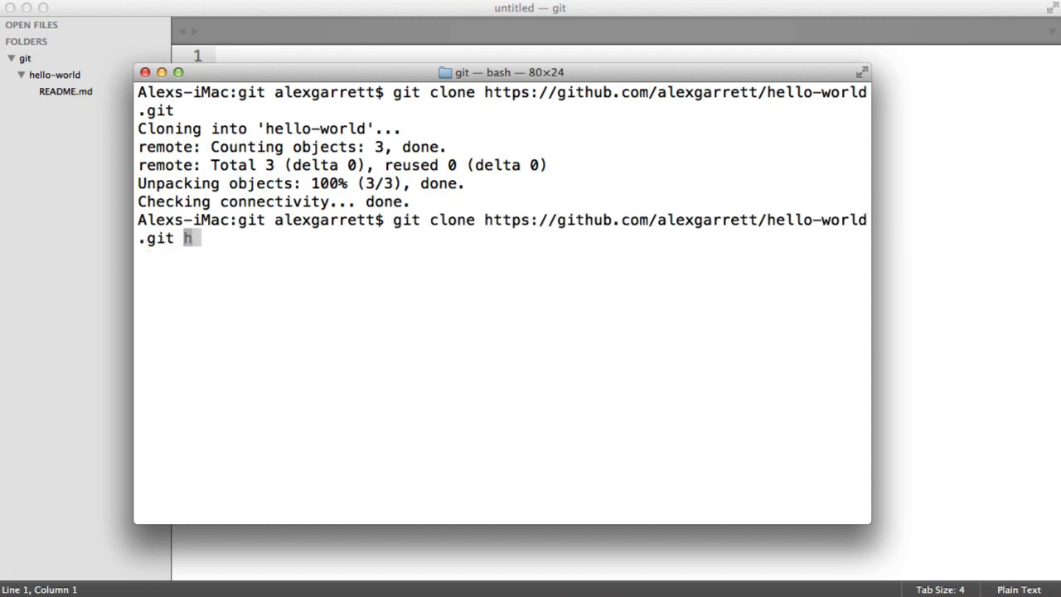
Step: Clone the repository again into a folder named hello, then begin rm -rf hello
type("ello")
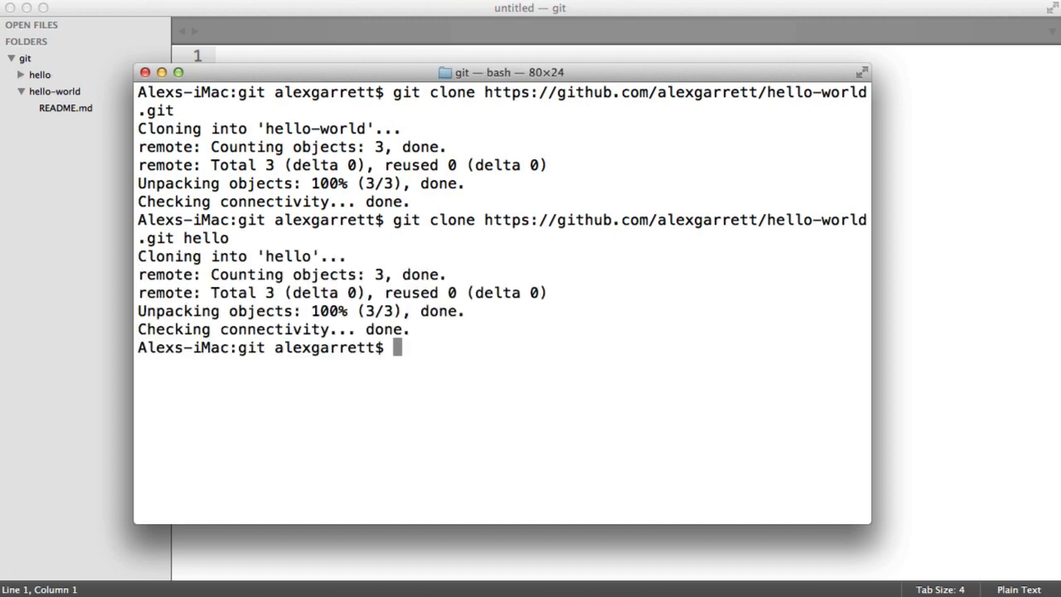
type("rm -rf hel")
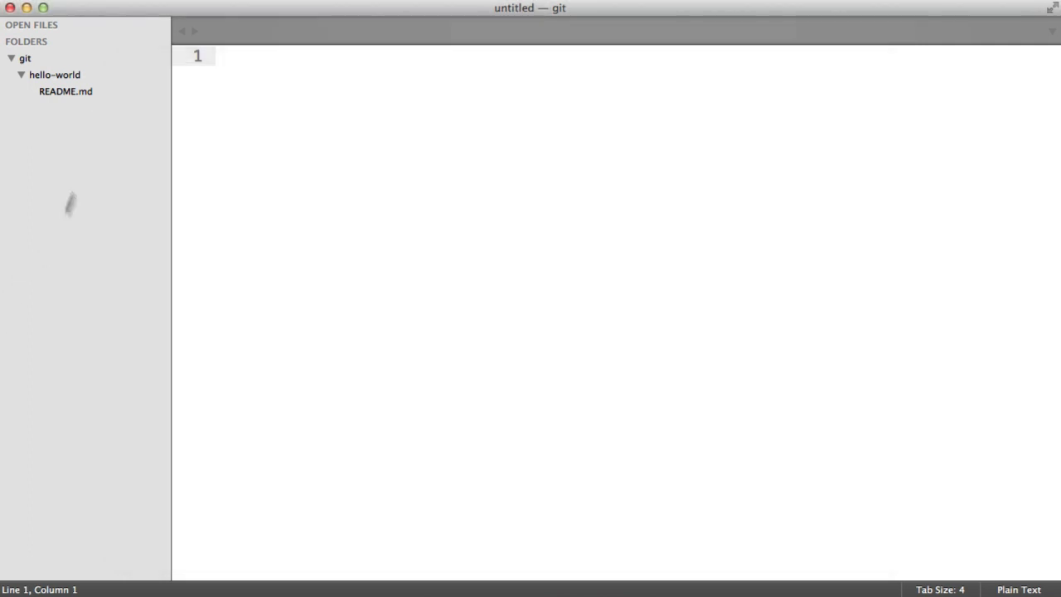
Step: Show README.md with the hello-world heading and 'A hello world project' line
left_click(65, 91)
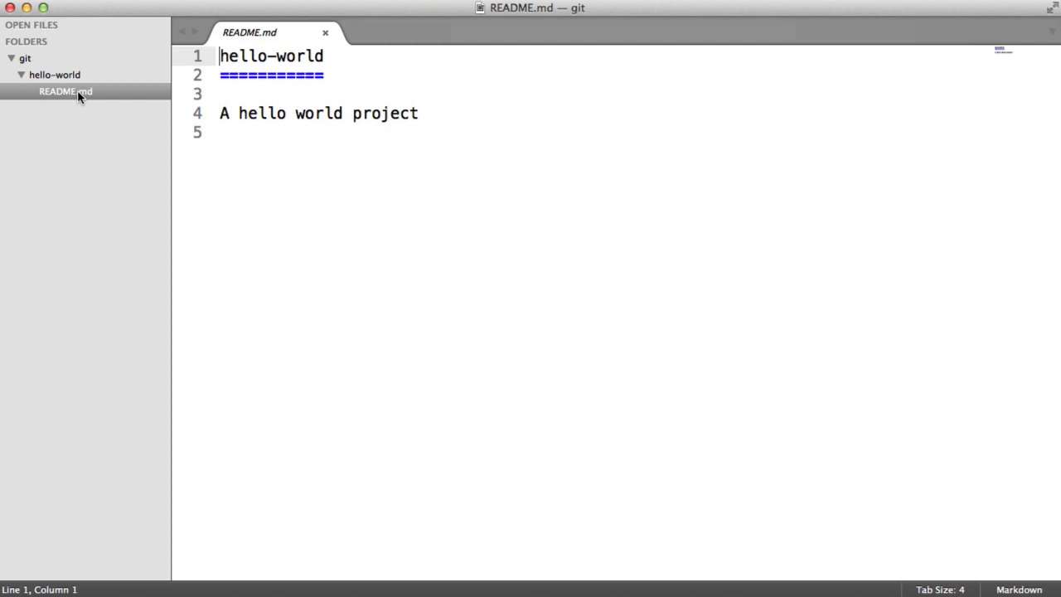